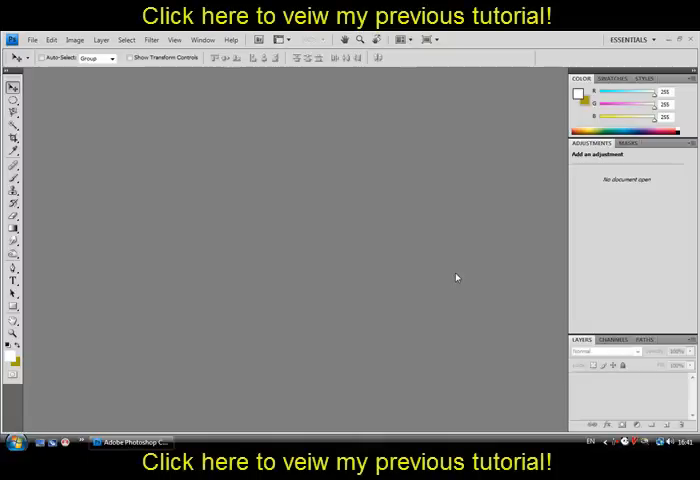
pyautogui.moveTo(449, 257)
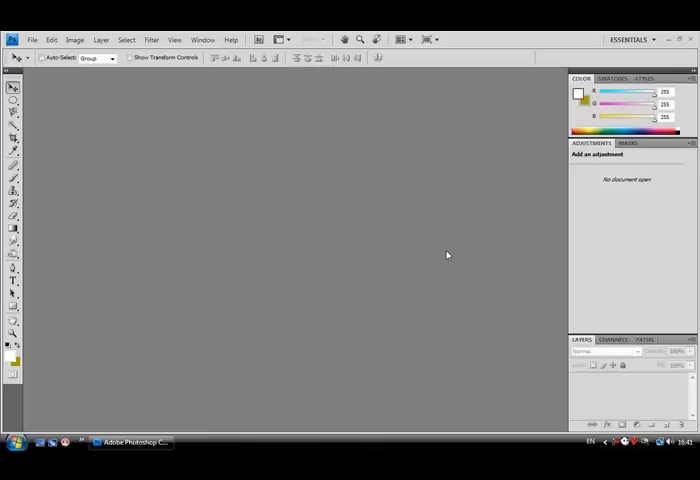
pyautogui.moveTo(259, 107)
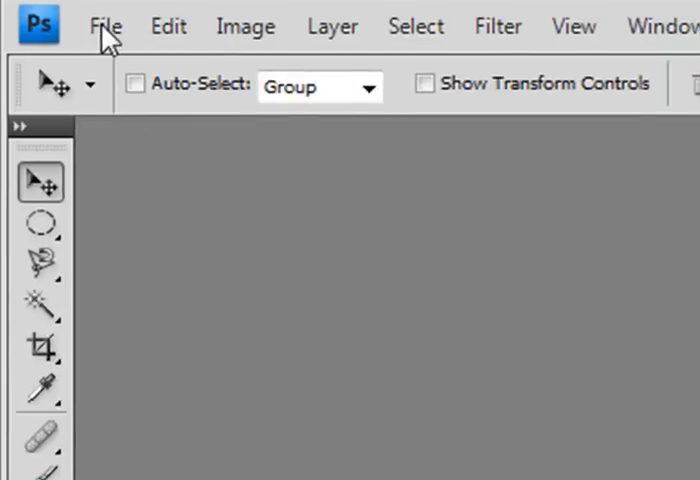
# Step: Create a new 500×500 pixel document with a white background via File > New
pyautogui.click(105, 25)
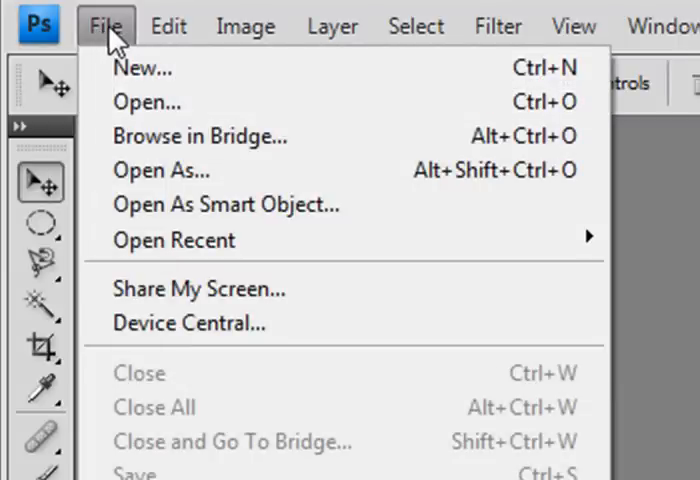
pyautogui.click(143, 68)
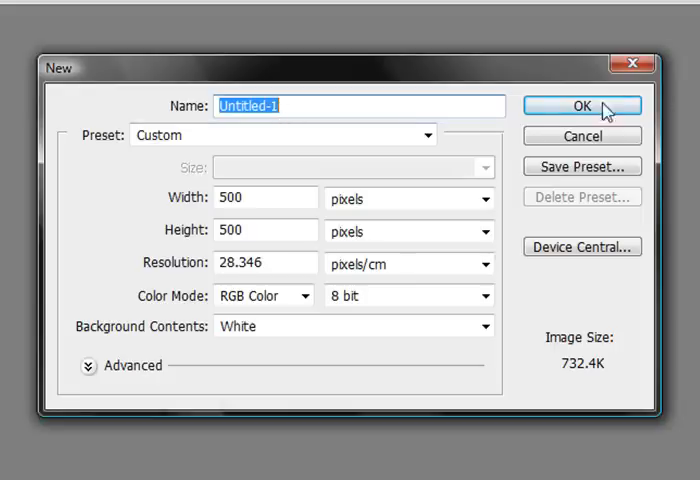
pyautogui.moveTo(413, 137)
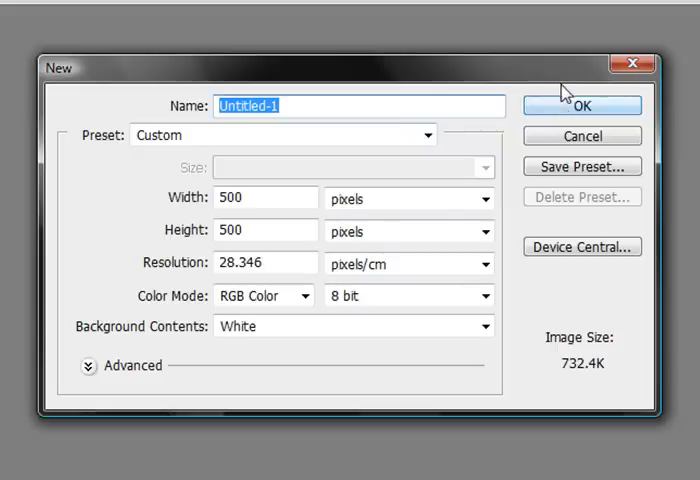
pyautogui.click(582, 105)
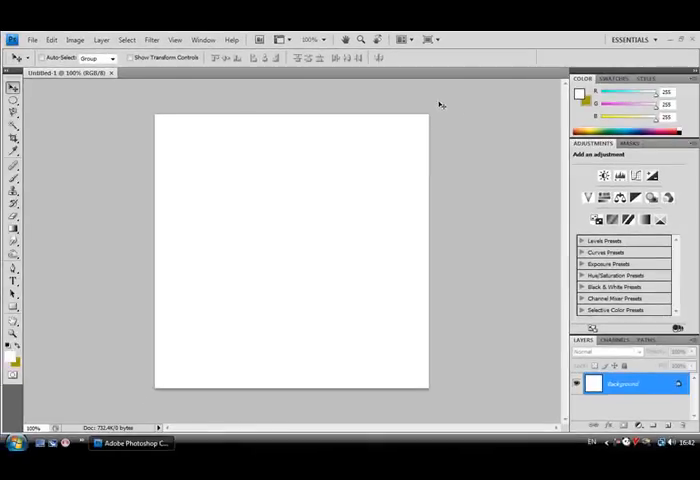
pyautogui.moveTo(342, 270)
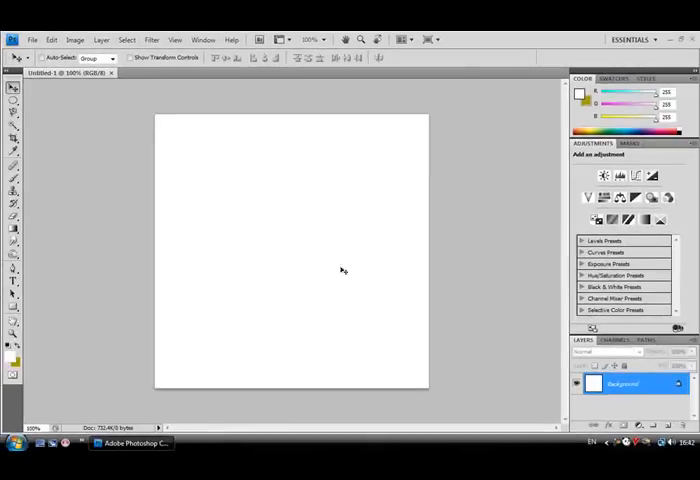
pyautogui.moveTo(218, 112)
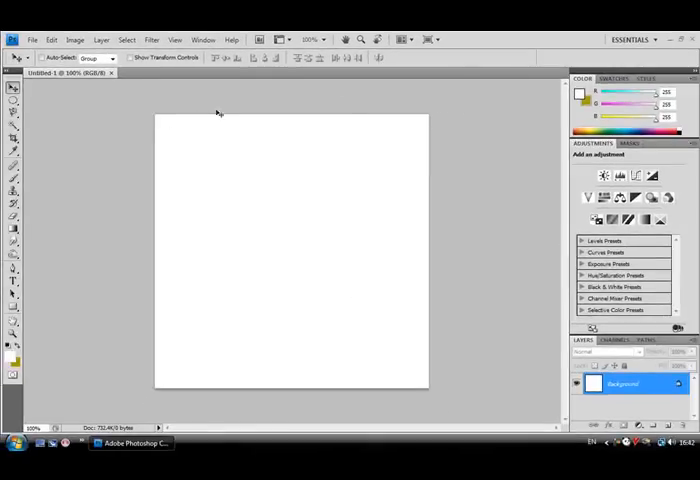
pyautogui.moveTo(335, 345)
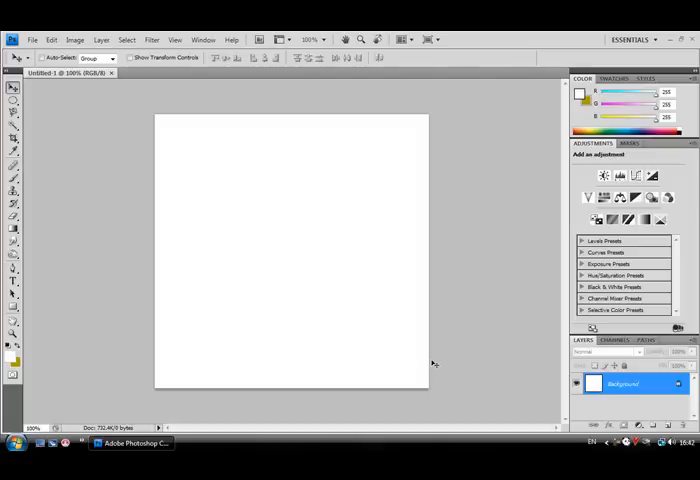
pyautogui.moveTo(251, 293)
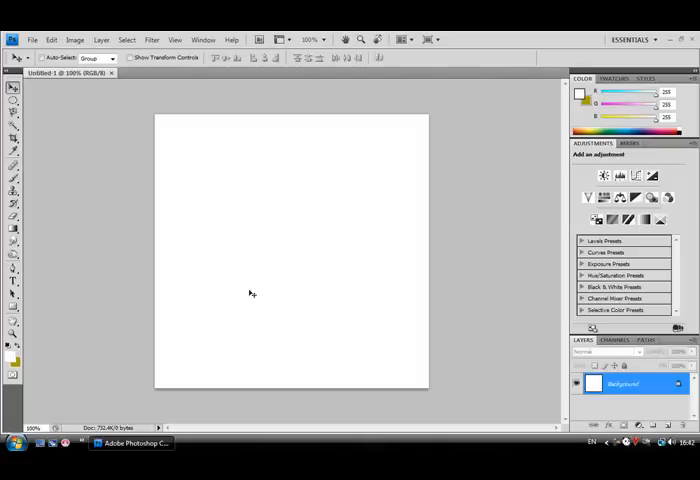
pyautogui.moveTo(277, 268)
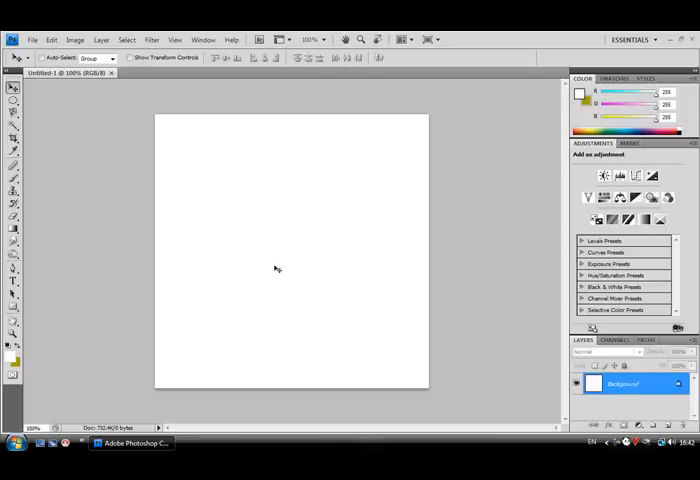
pyautogui.moveTo(256, 181)
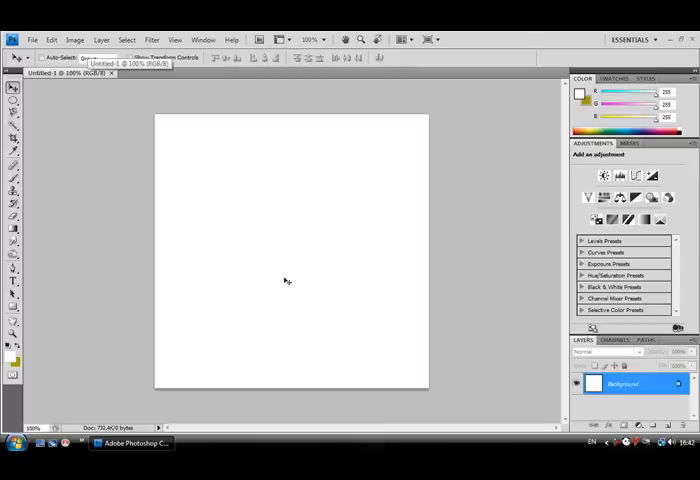
pyautogui.moveTo(300, 268)
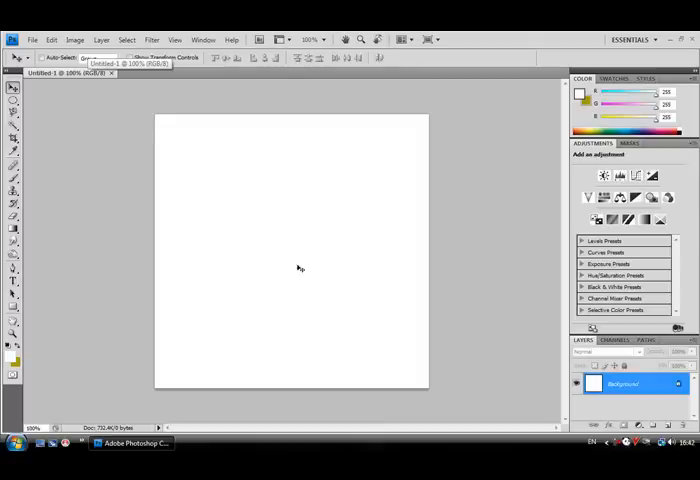
pyautogui.moveTo(408, 383)
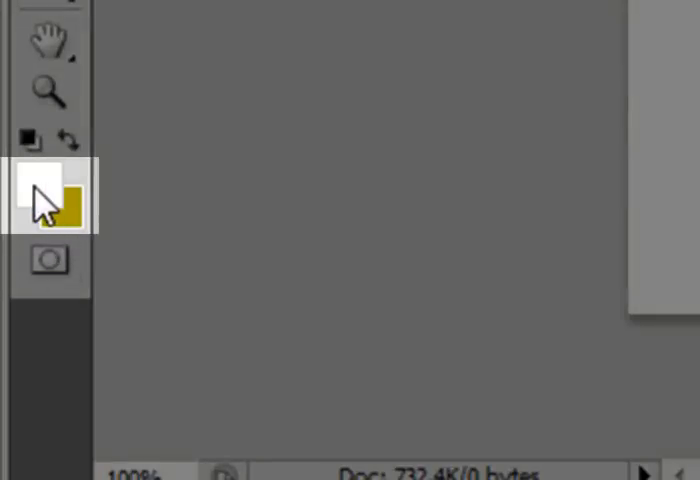
# Step: Set the foreground colour to pure black (#000000) in the colour picker
pyautogui.click(38, 195)
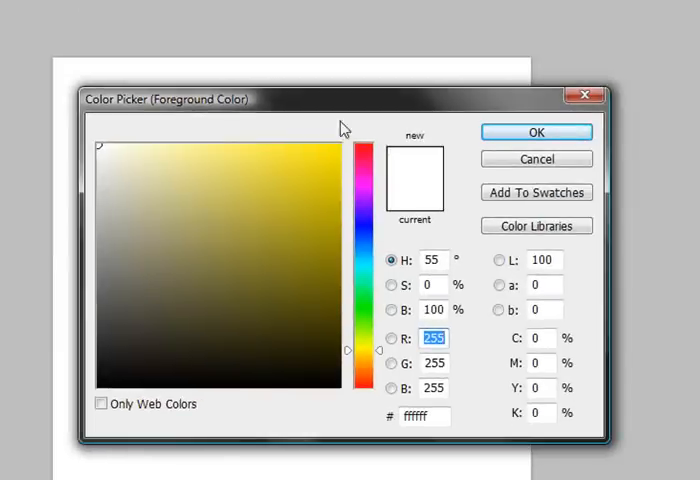
pyautogui.click(103, 396)
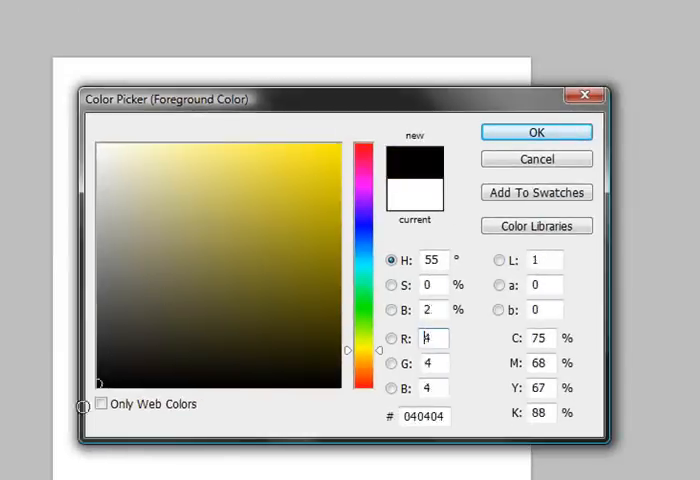
pyautogui.click(242, 319)
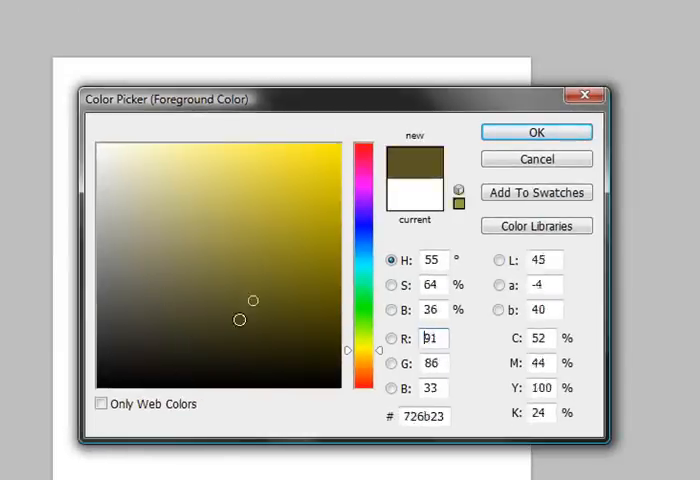
pyautogui.click(233, 239)
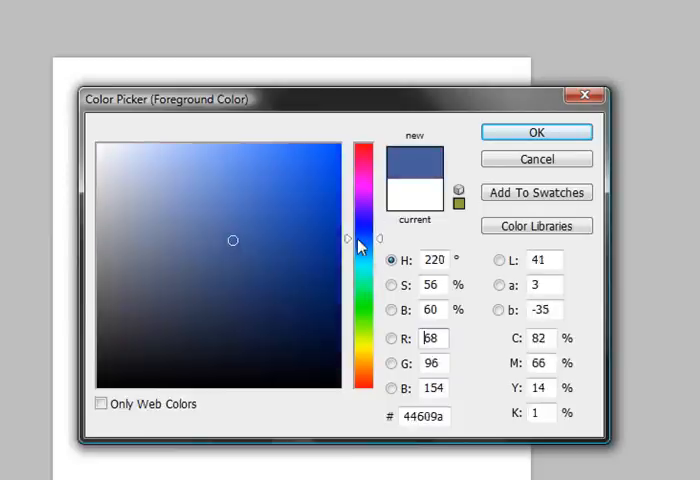
pyautogui.moveTo(362, 240); pyautogui.dragTo(362, 138)
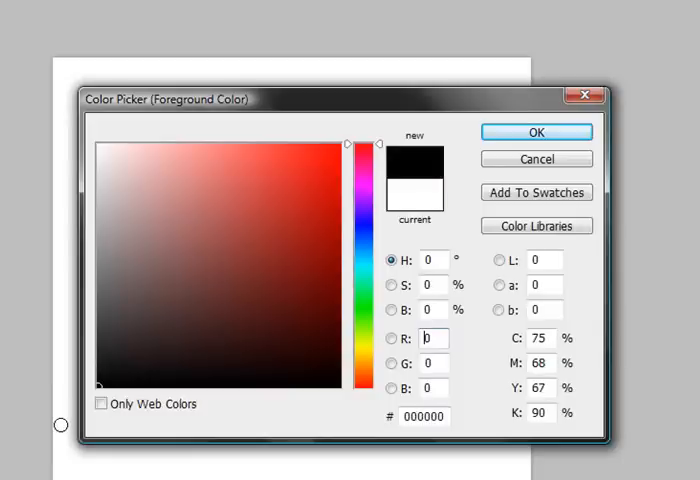
pyautogui.moveTo(490, 153)
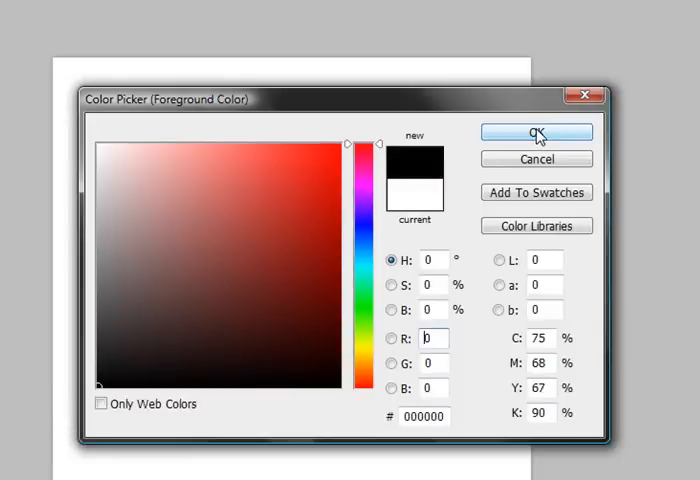
pyautogui.click(536, 131)
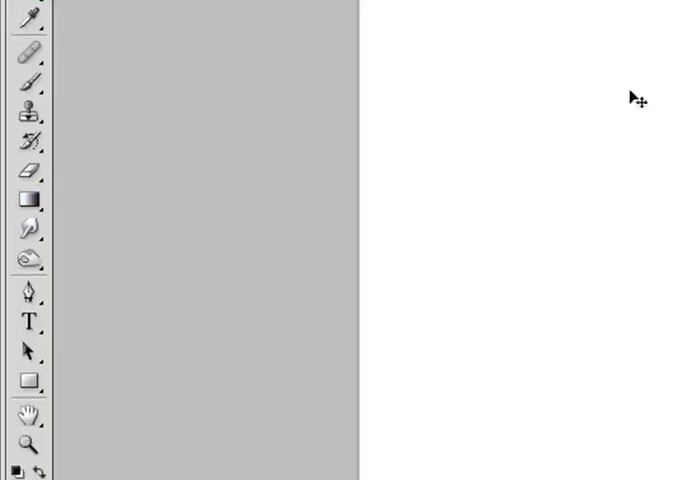
# Step: Fill the Background layer solid black with the Paint Bucket
pyautogui.click(28, 196)
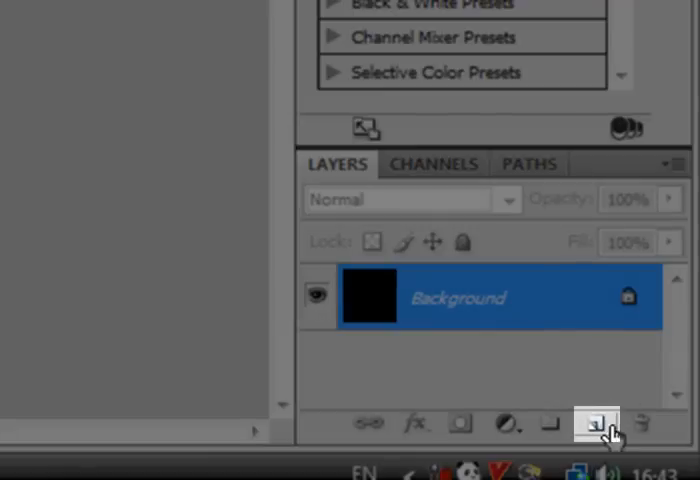
# Step: Add Layer 1 and drag a horizontal strip selection with the Rectangular Marquee
pyautogui.click(595, 424)
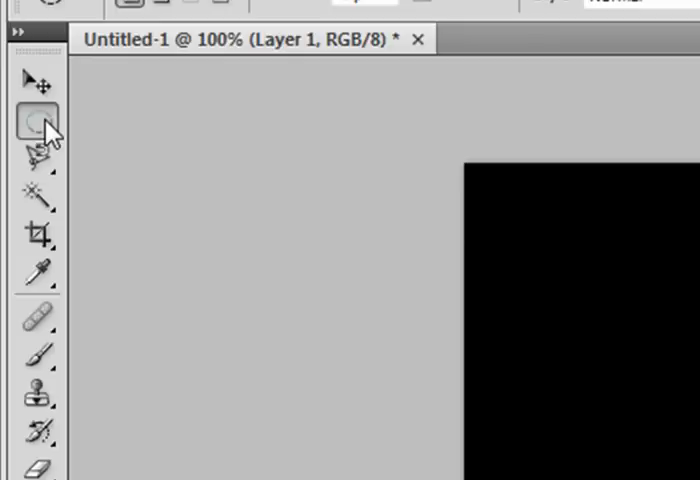
pyautogui.click(36, 120)
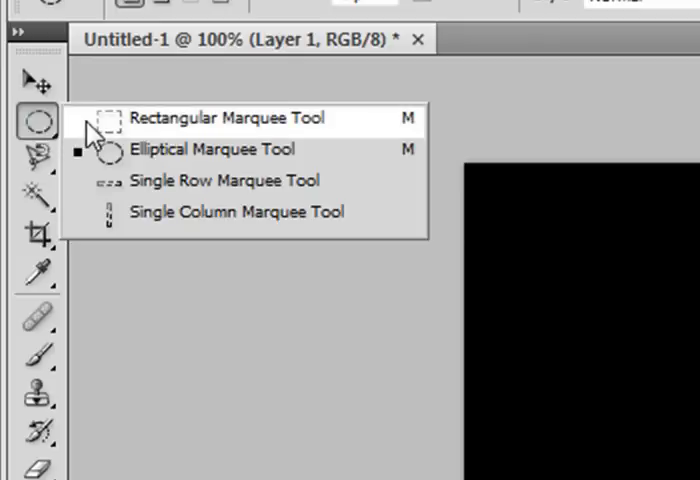
pyautogui.click(225, 117)
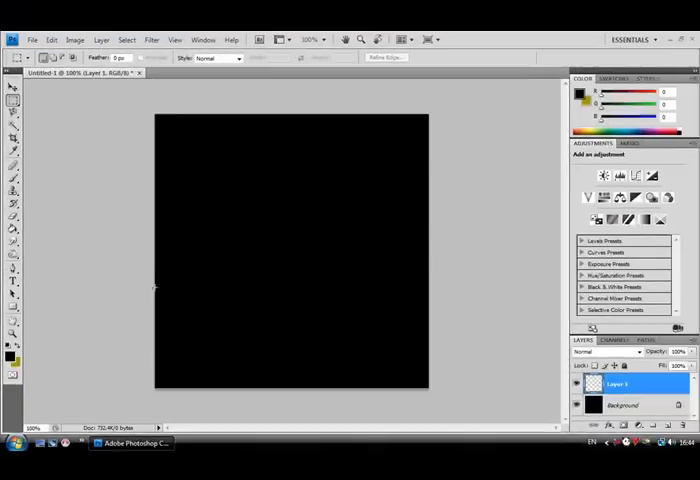
pyautogui.moveTo(155, 278); pyautogui.dragTo(195, 297)
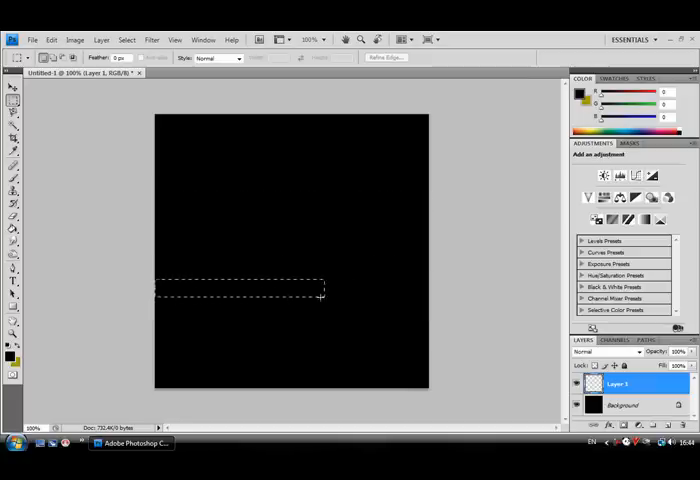
pyautogui.moveTo(322, 294); pyautogui.dragTo(430, 323)
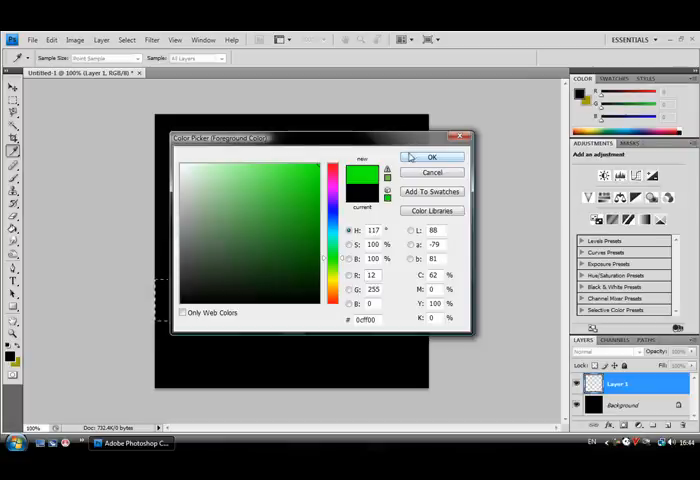
# Step: Fill the selected strip with bright green (#0cff00) on Layer 1
pyautogui.click(431, 156)
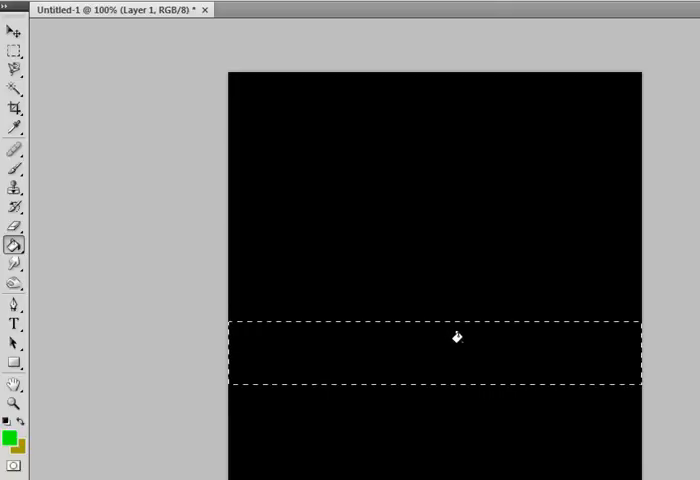
pyautogui.click(457, 352)
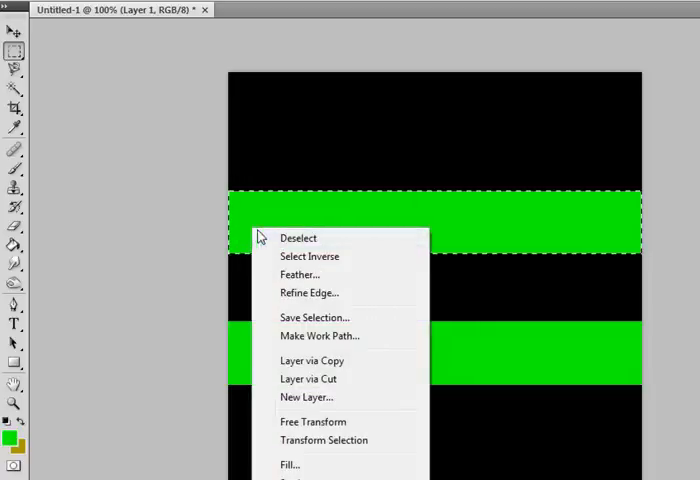
pyautogui.moveTo(298, 238)
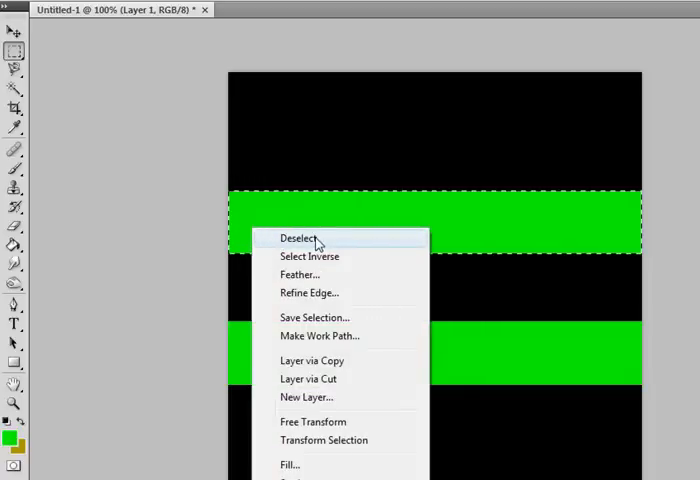
# Step: Deselect the upper green stripe via the right-click Deselect command
pyautogui.click(303, 239)
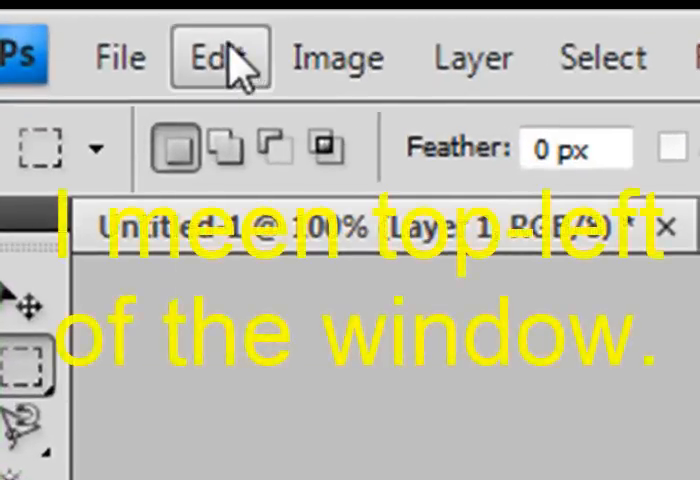
# Step: Rotate and scale the stripes layer diagonally using Edit > Free Transform
pyautogui.click(212, 57)
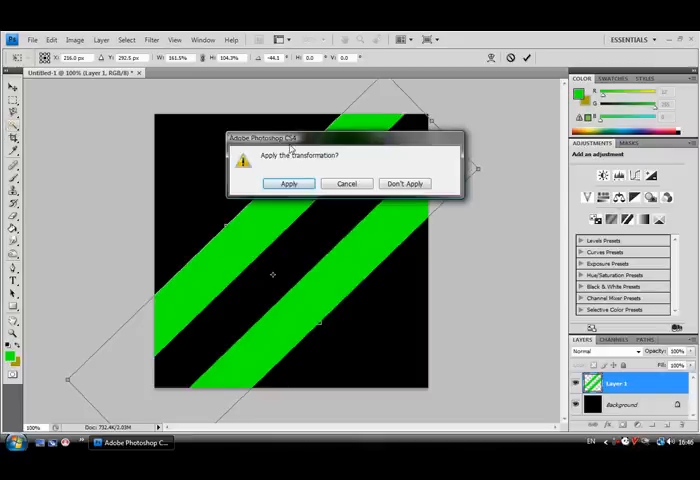
pyautogui.moveTo(308, 162)
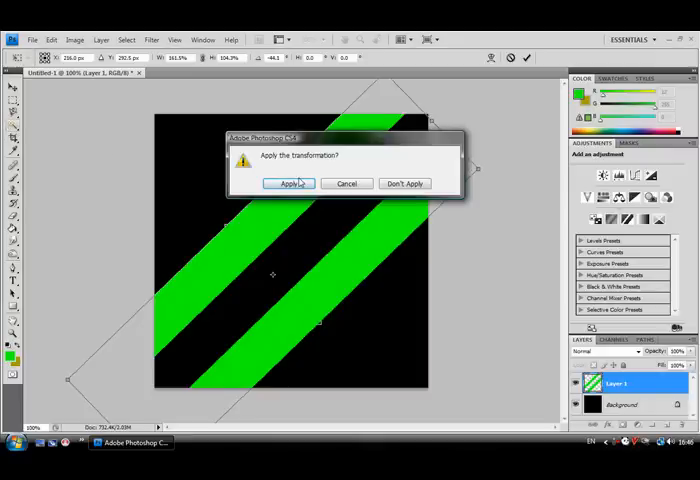
# Step: Apply the pending diagonal transformation from the confirmation prompt
pyautogui.click(289, 183)
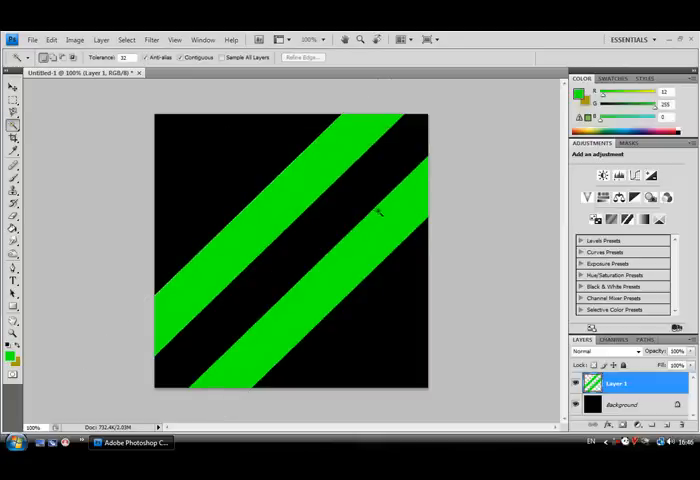